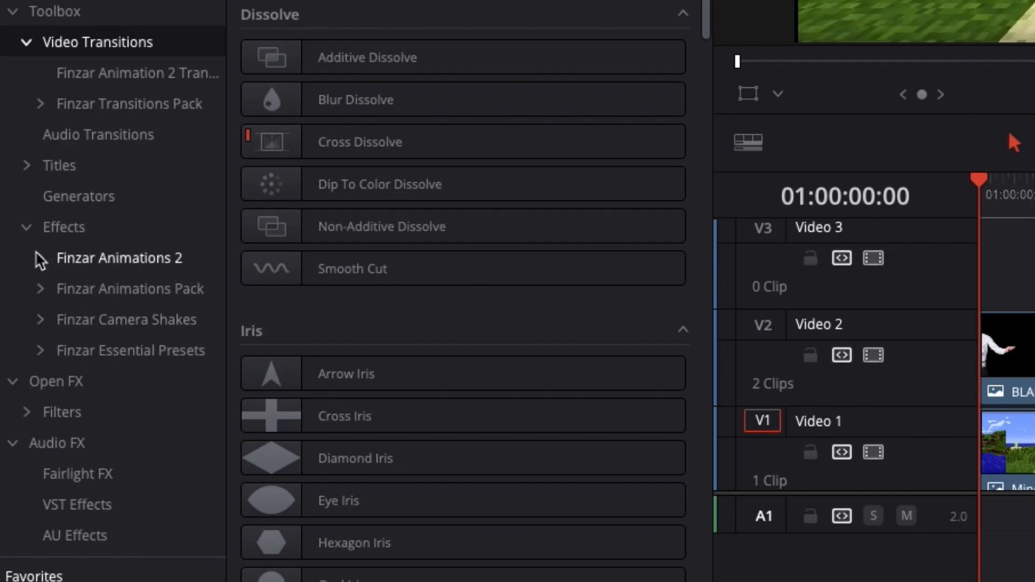
- Expand the Finzar Animations 2 pack in the Effects library to reveal its Slides presets
{"action": "left_click", "coordinate": [29, 257]}
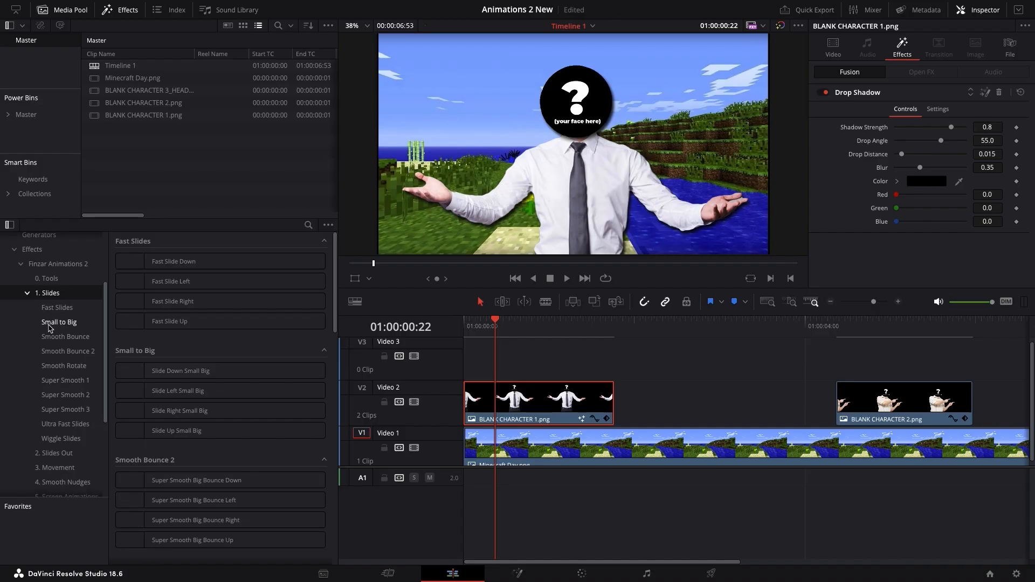
- Animate BLANK CHARACTER 1.png with Small to Big and Movement presets, then add an Adjustment Clip on V3
{"action": "left_click", "coordinate": [56, 306]}
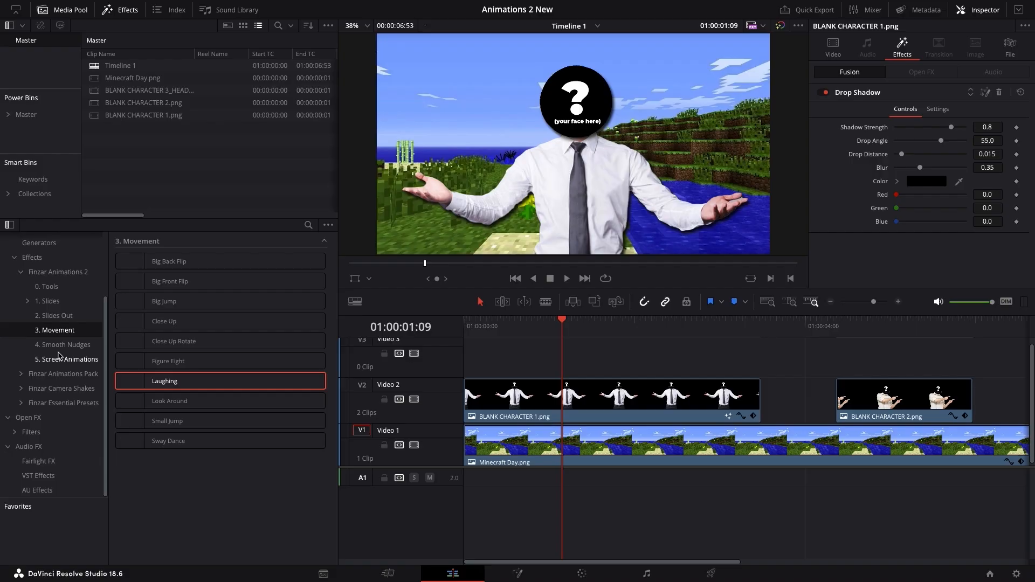
{"action": "left_click", "coordinate": [63, 343]}
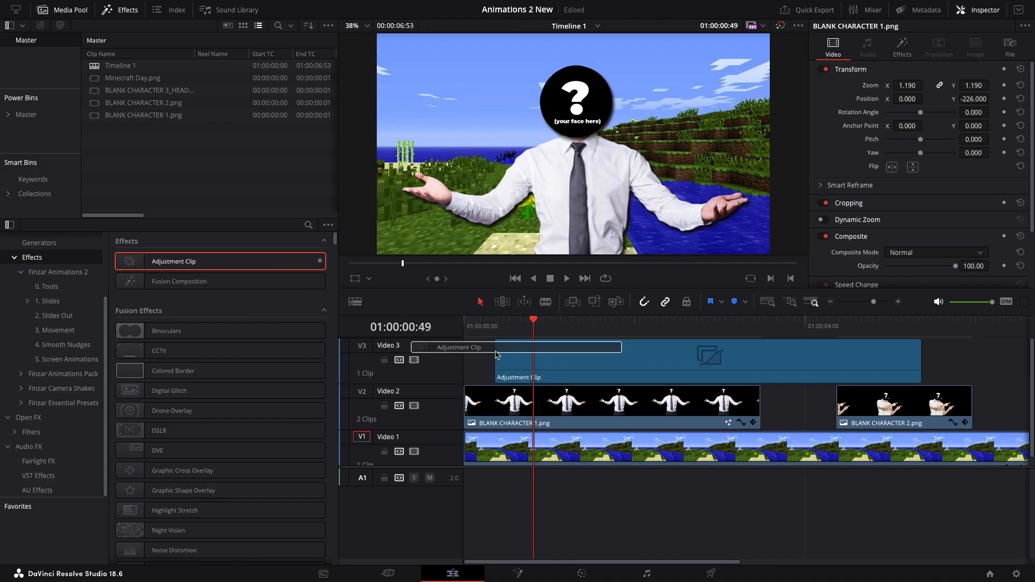
{"action": "left_click", "coordinate": [66, 358]}
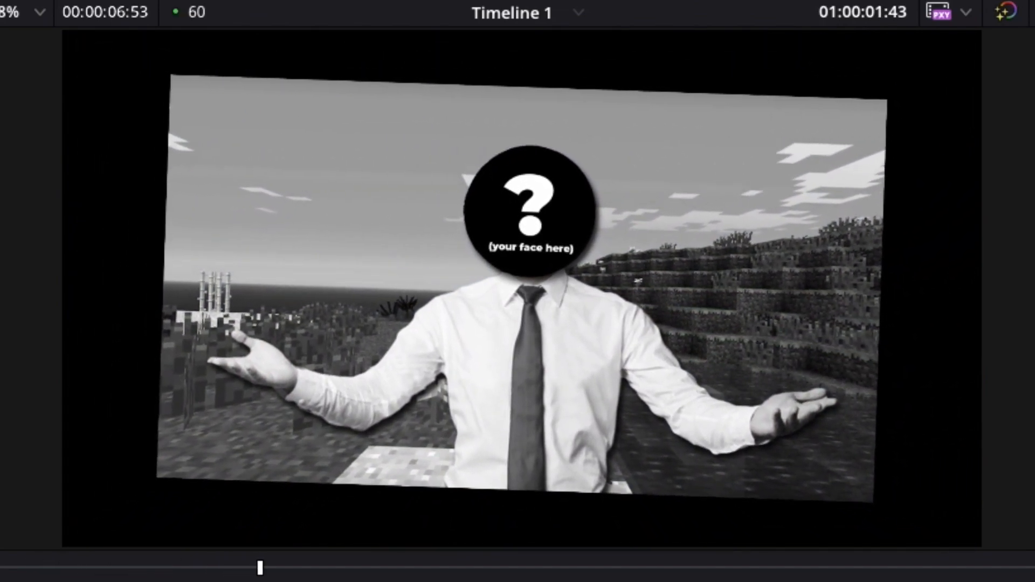
- Click near the top of the screen, leaving Resolve for the Storezar preset packs page
{"action": "left_click", "coordinate": [112, 73]}
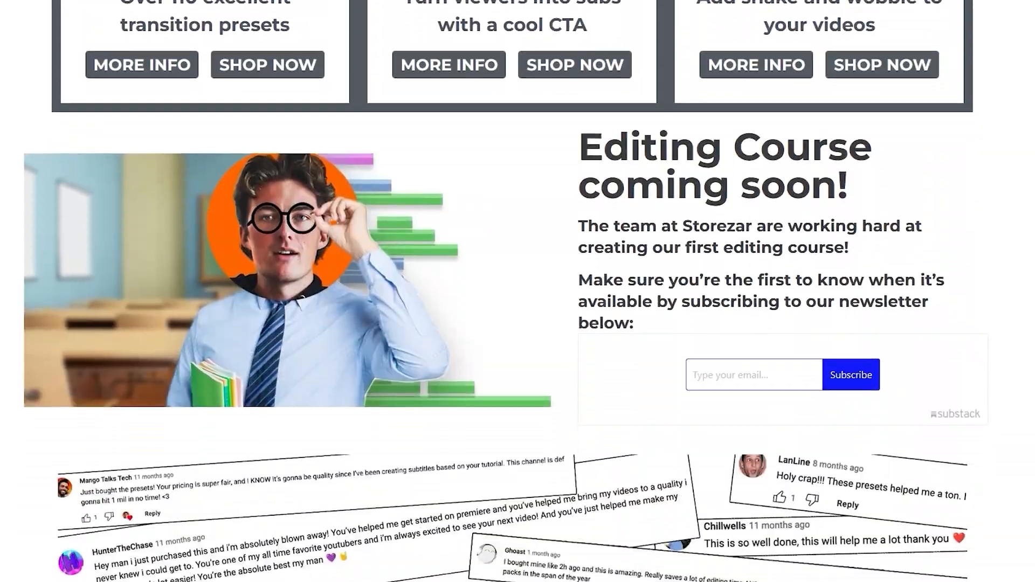
- Type 'keep me up to date!!!!!' into the Storezar email field beside Subscribe
{"action": "type", "text": "keep me up to date!!!!!"}
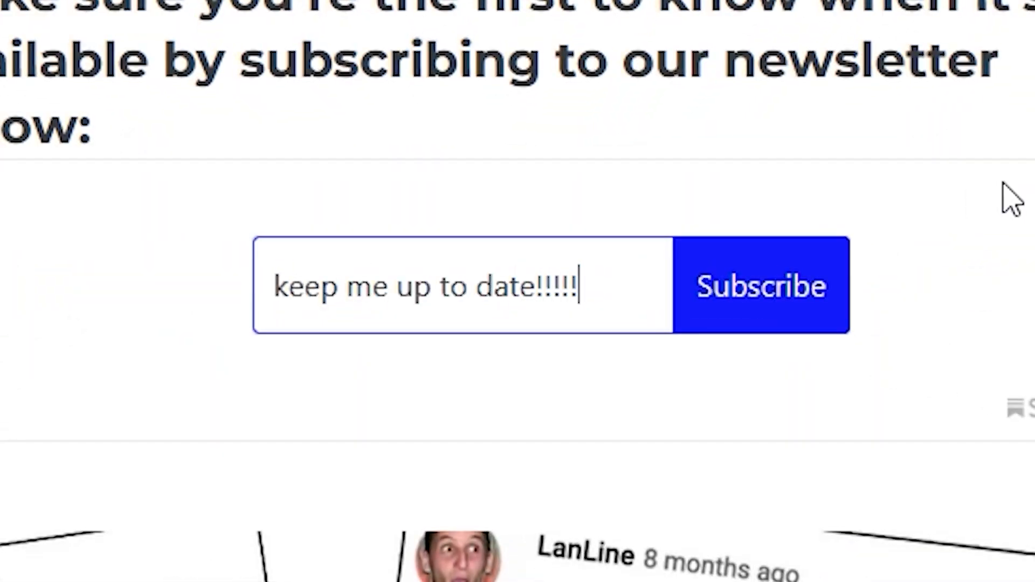